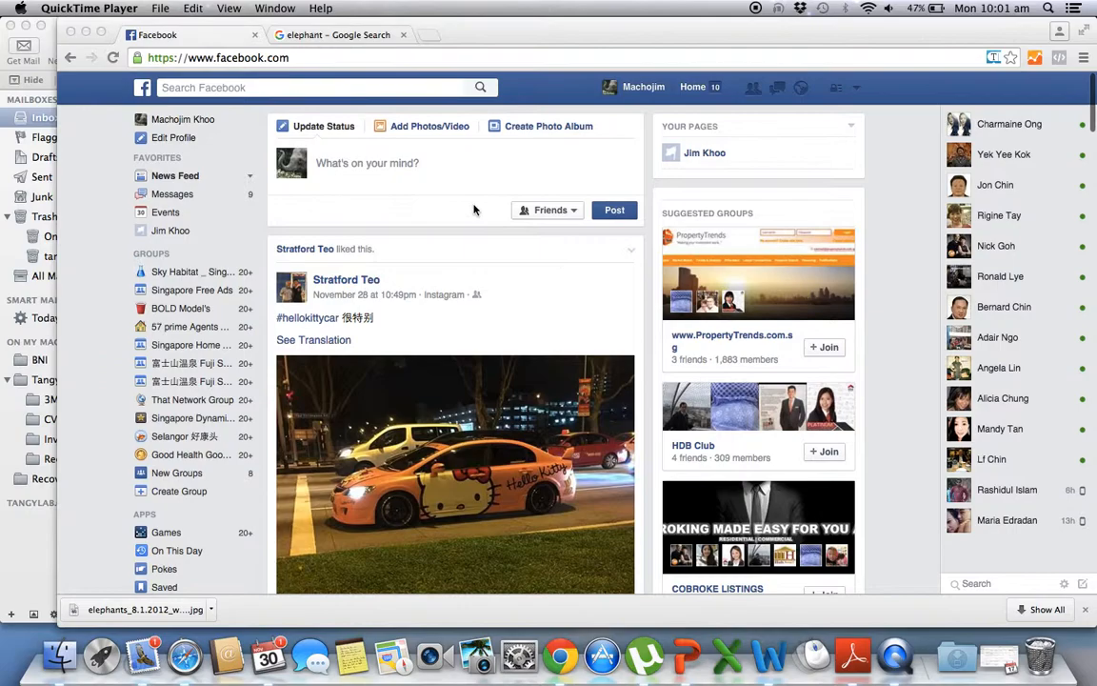
Step: Begin a new Page of the Company, Organization or Institution type
scroll("down", 3)
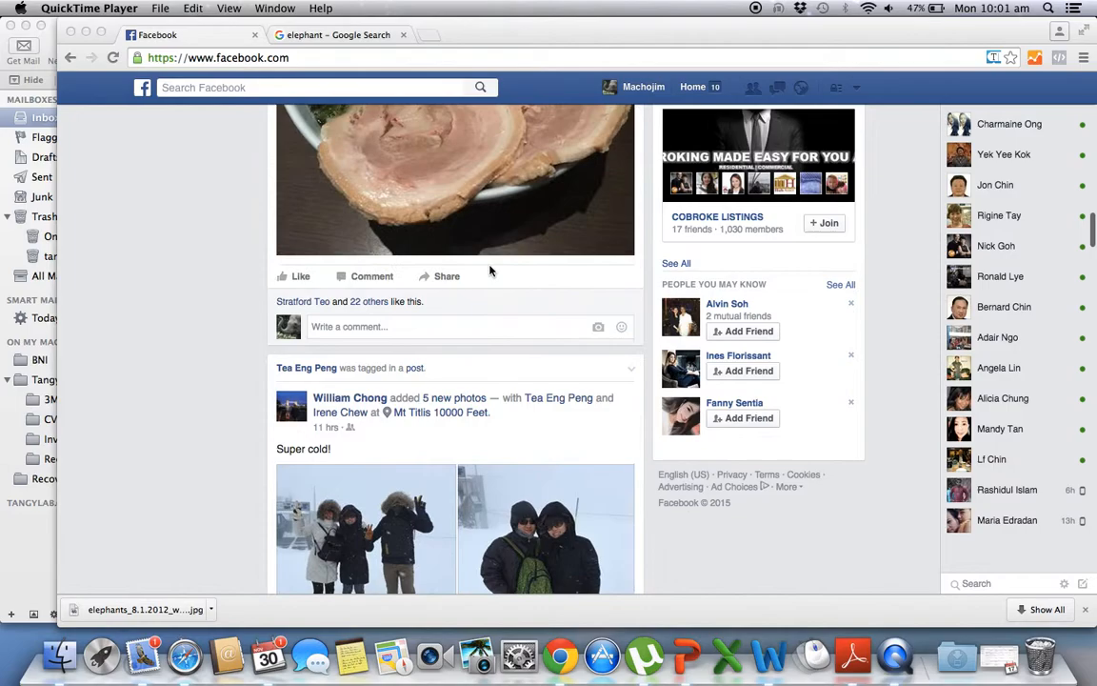
left_click(175, 463)
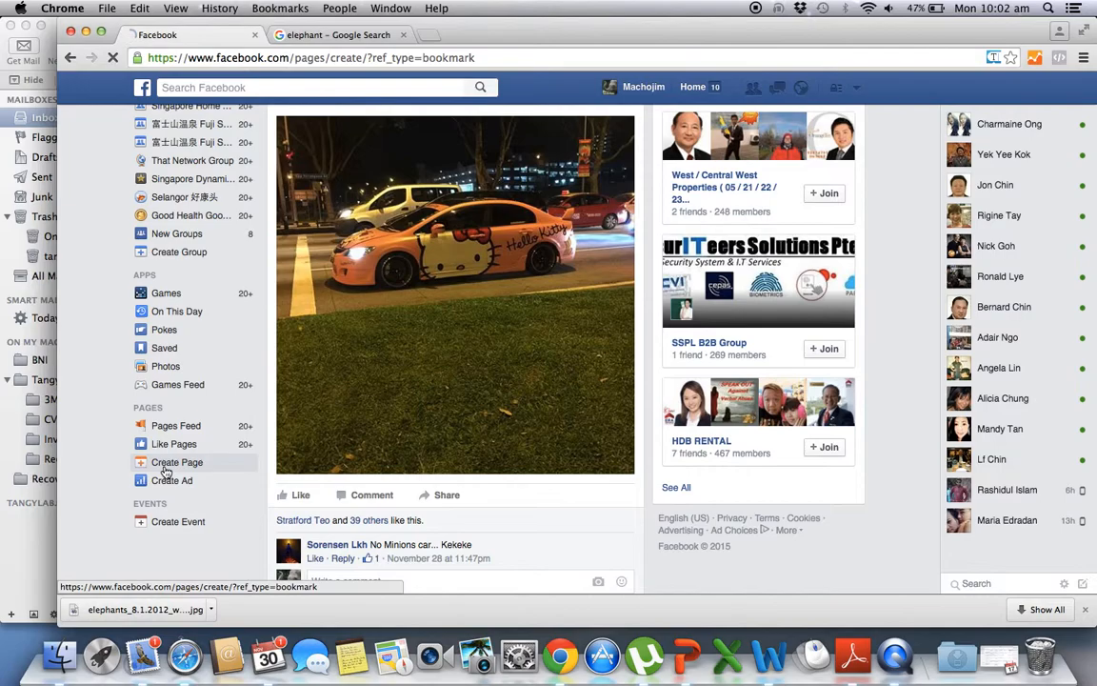
left_click(175, 463)
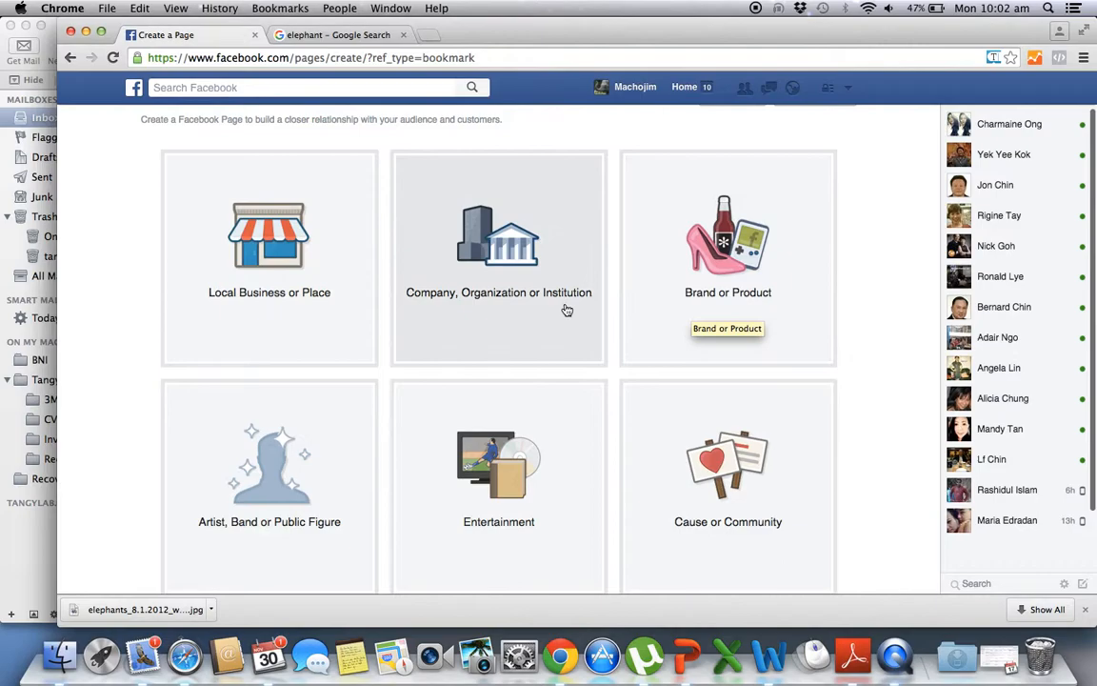
left_click(499, 257)
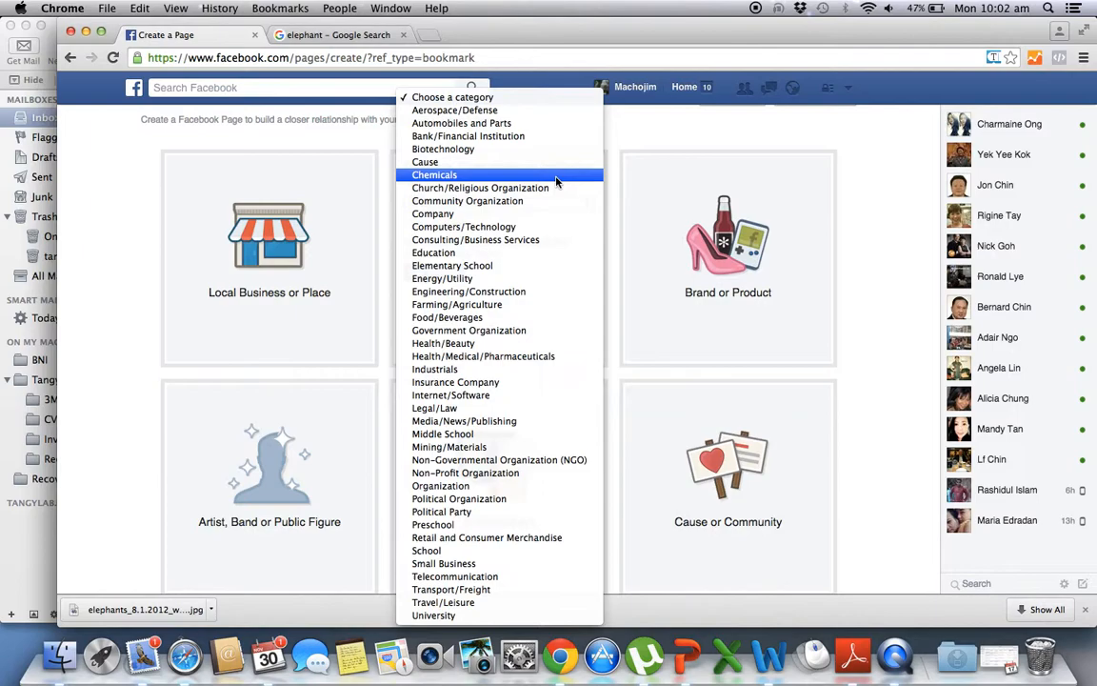
mouse_move(533, 135)
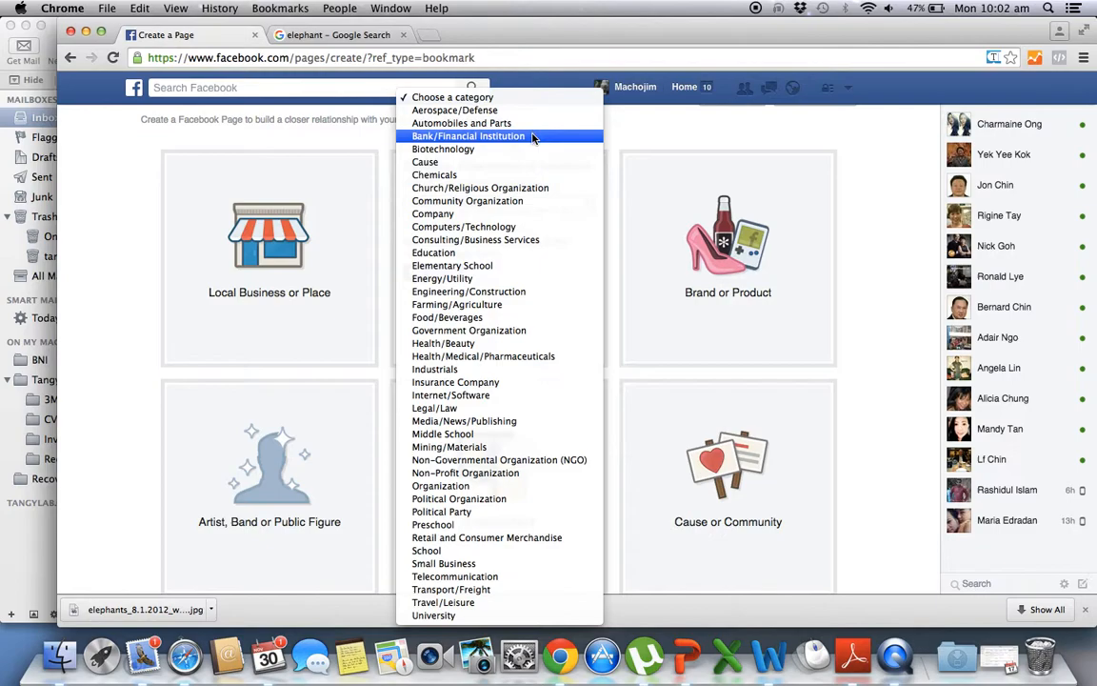
Step: Choose the Bank/Financial Institution category and name the page 'Macho Man'
left_click(469, 135)
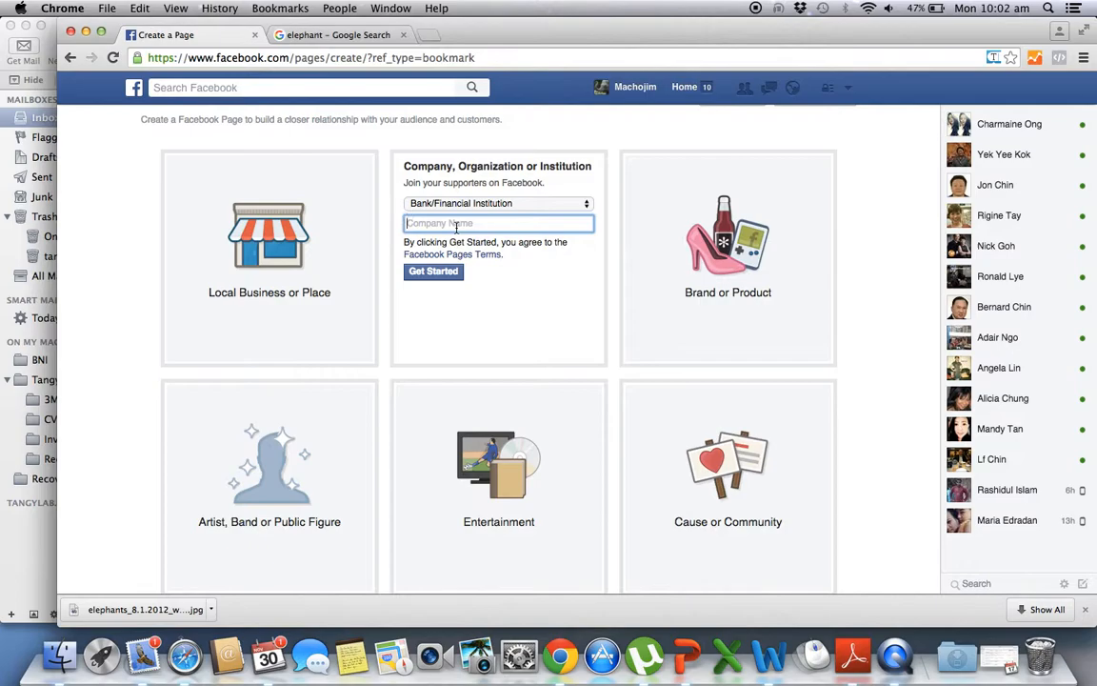
type("Macho Man")
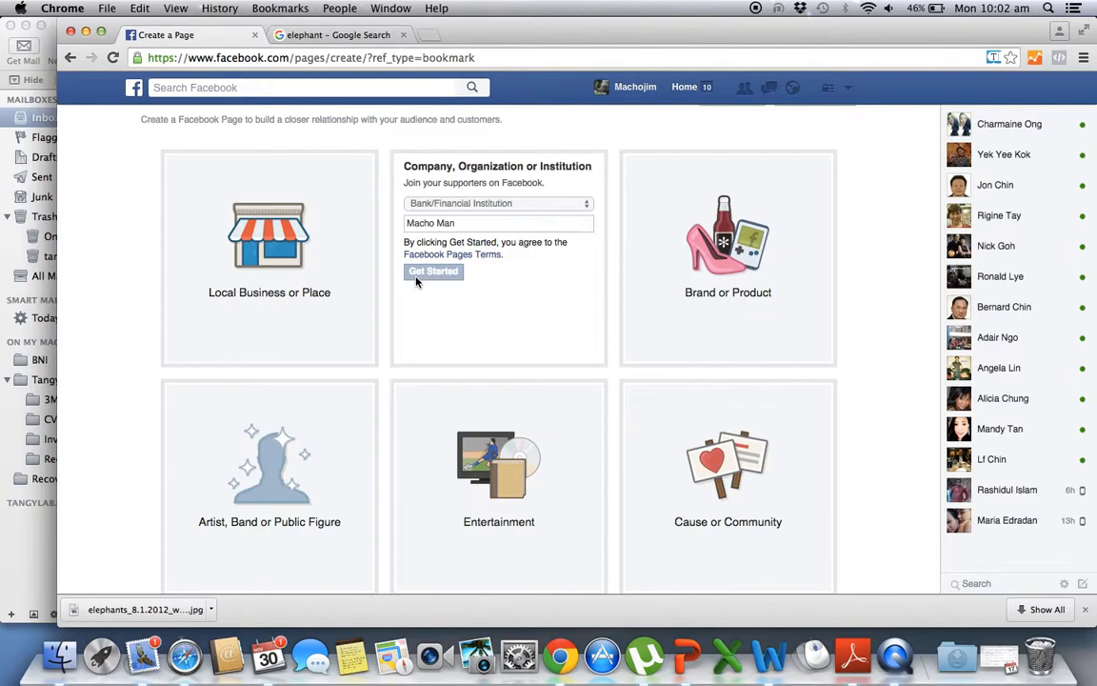
Step: Create the Macho Man page and enter machojim.com as its website address
left_click(434, 271)
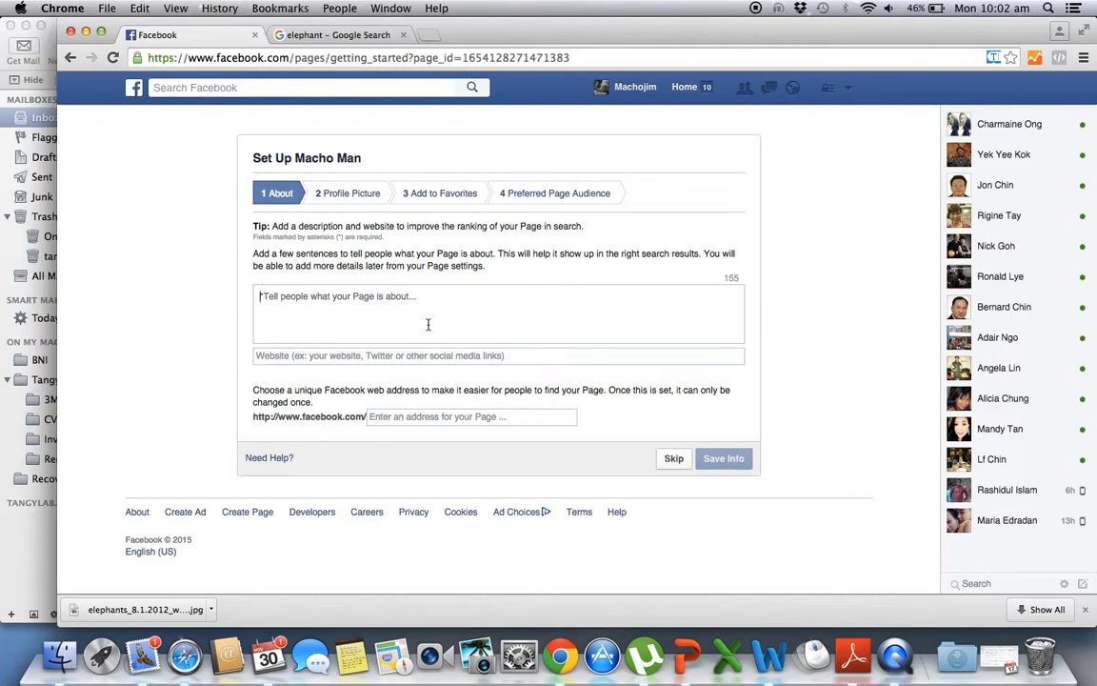
mouse_move(503, 278)
type("http://www.")
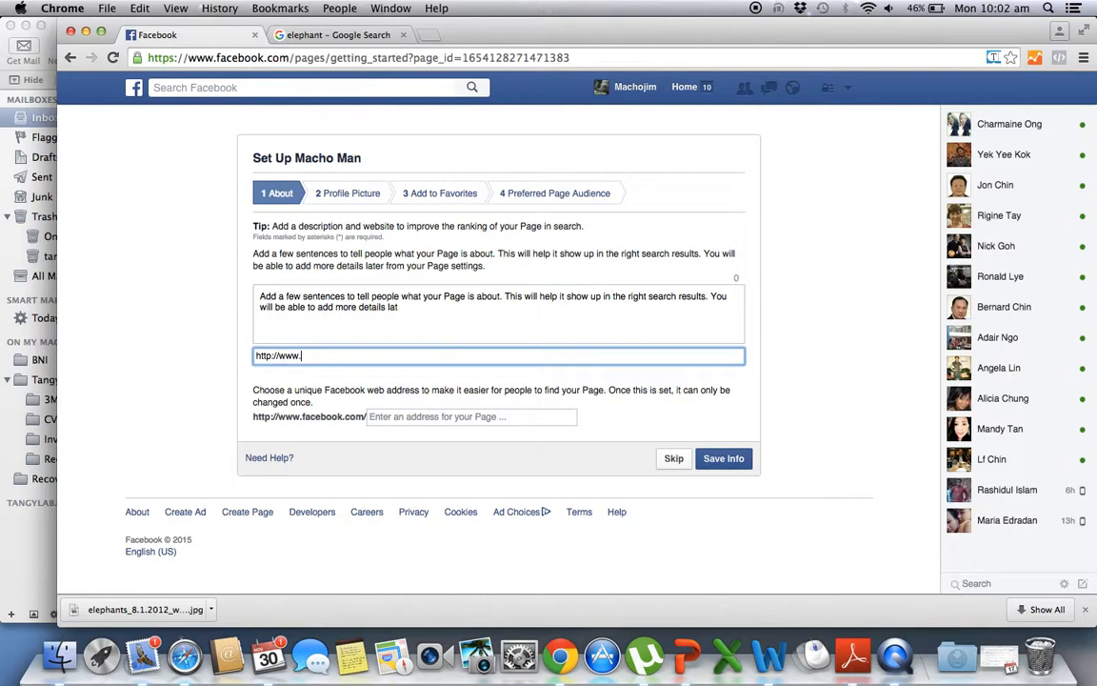
type("machoji")
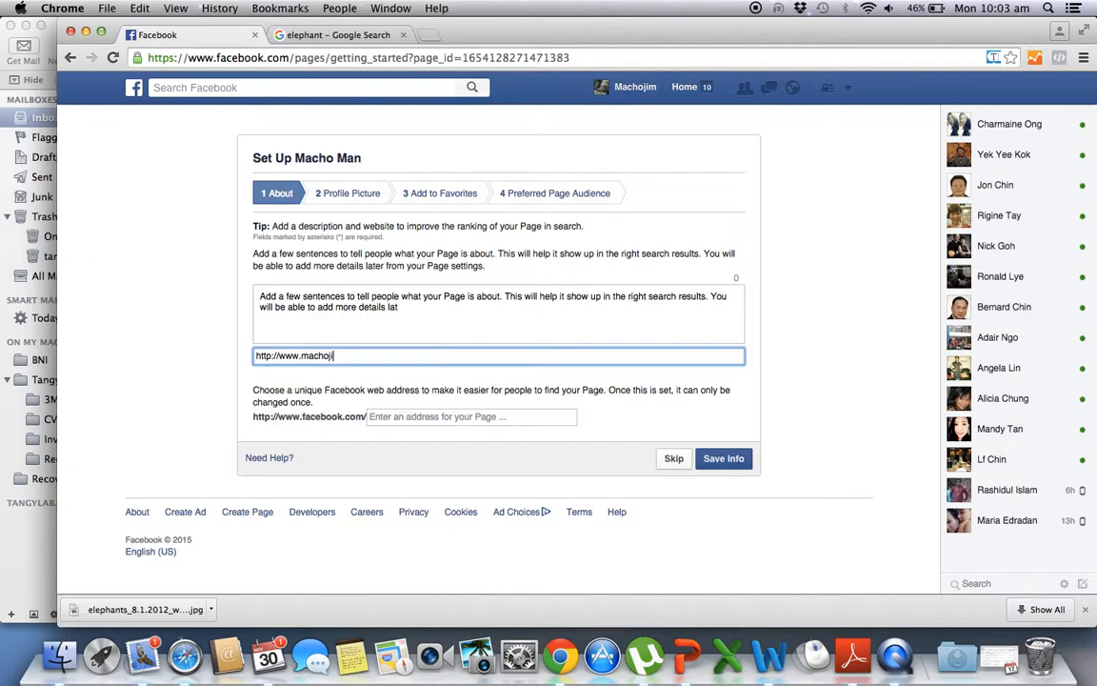
type("m.com")
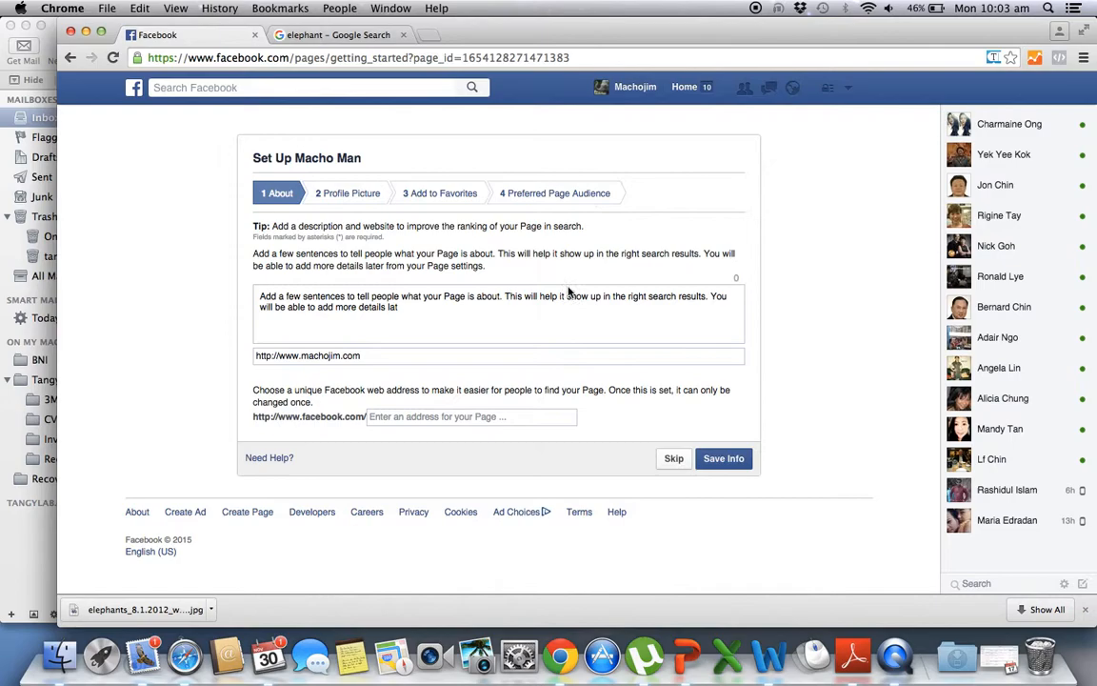
Step: Save the About info and keep the elephant photo as the profile picture
left_click(724, 458)
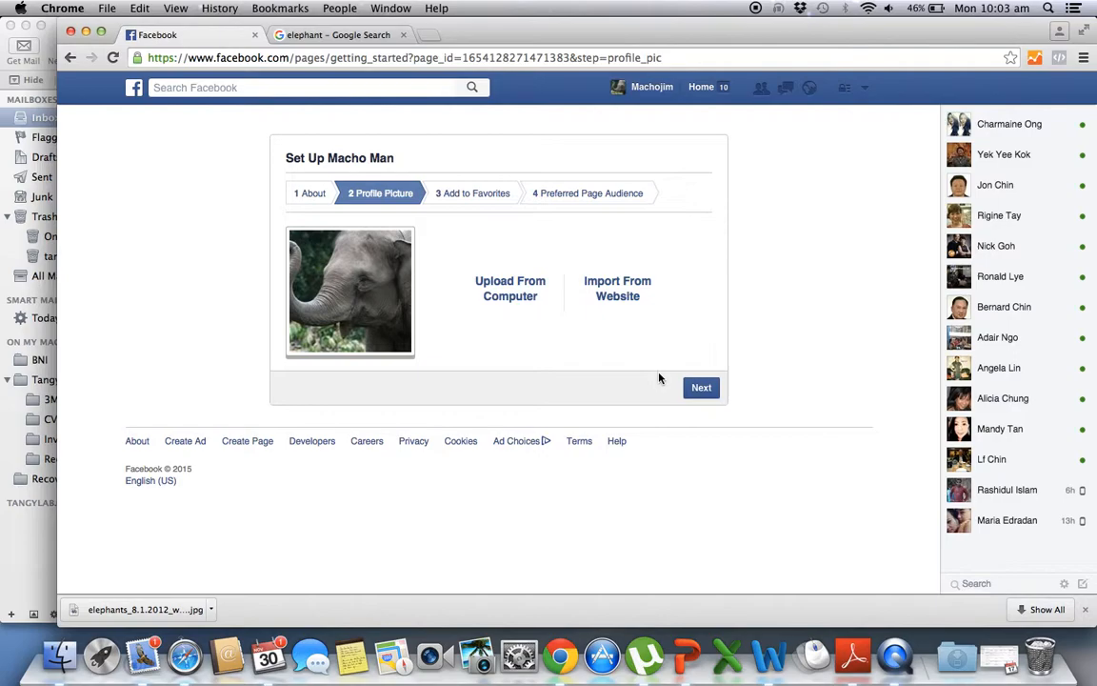
left_click(701, 389)
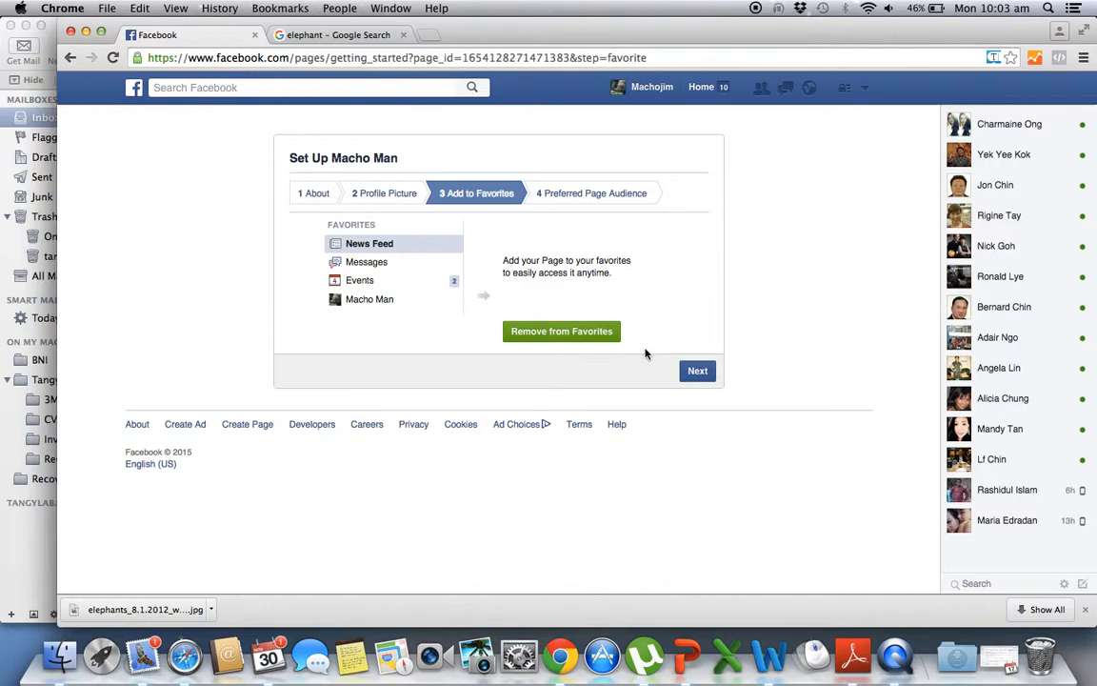
Step: Skip Add to Favorites and set Singapore as the preferred audience location
left_click(697, 370)
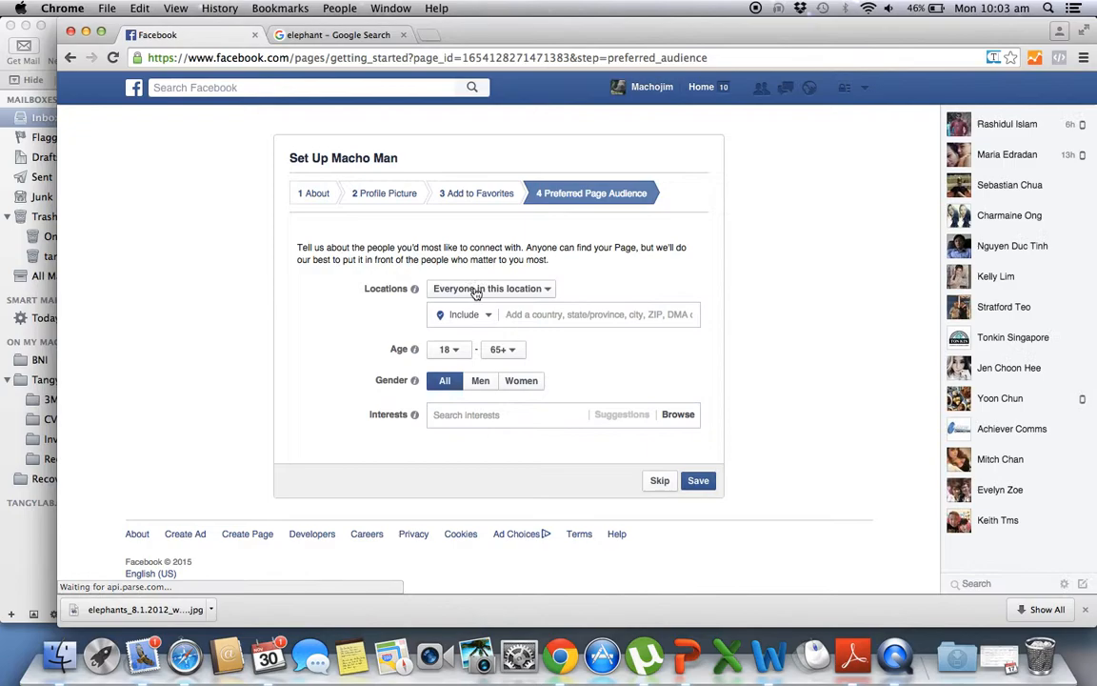
left_click(598, 314)
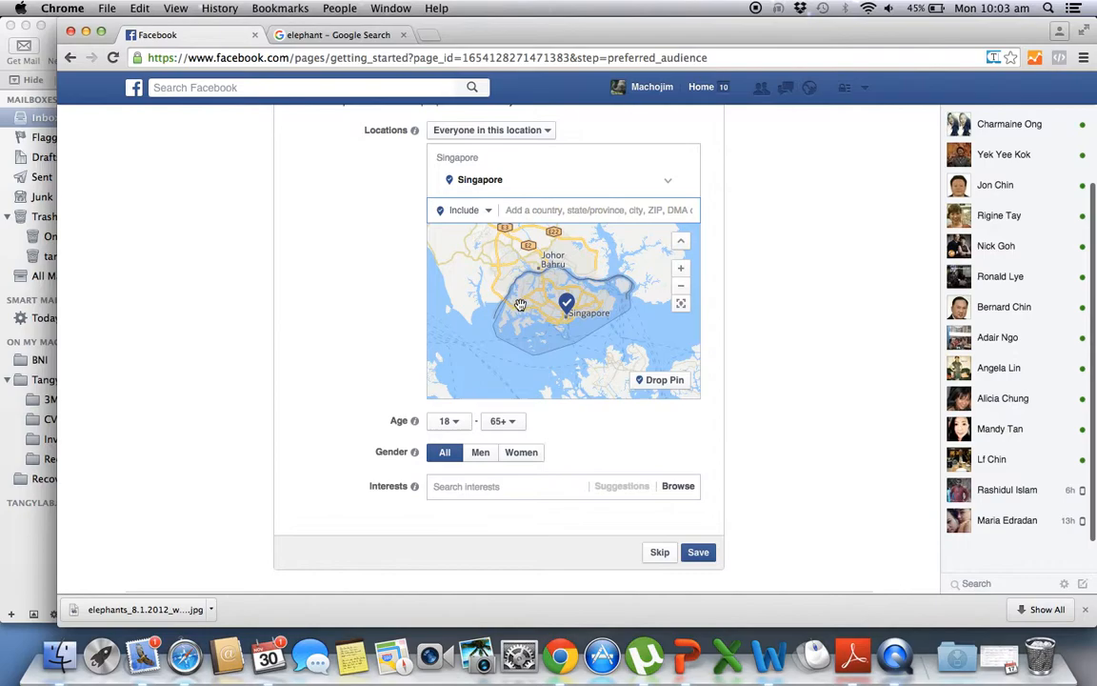
scroll("down", 3)
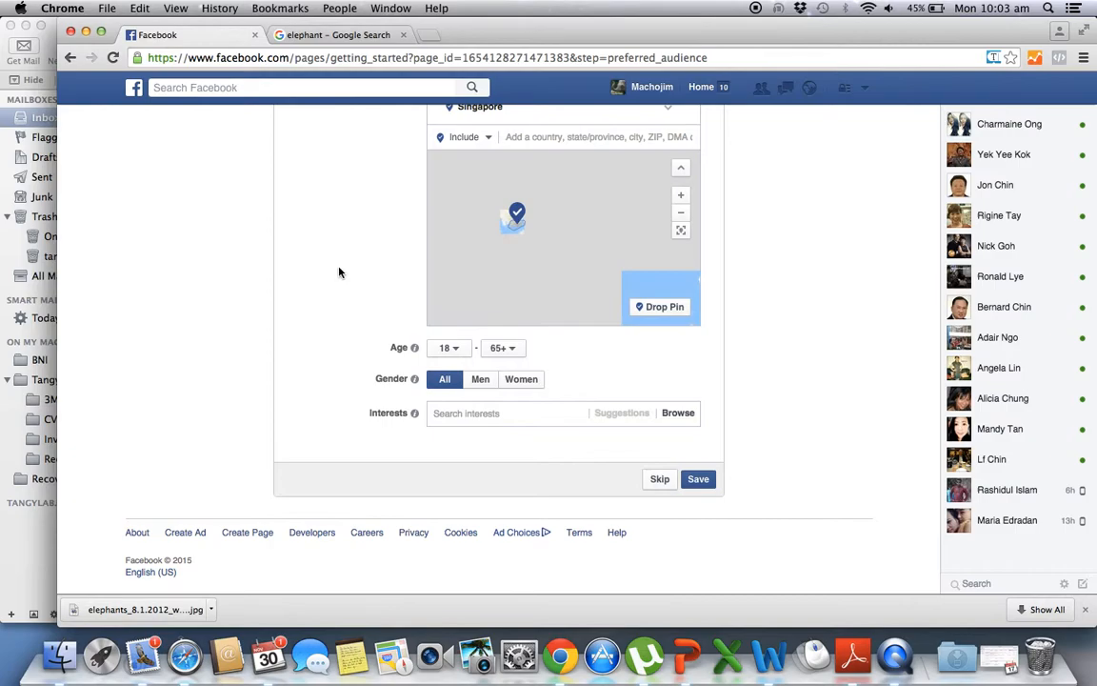
left_click(447, 347)
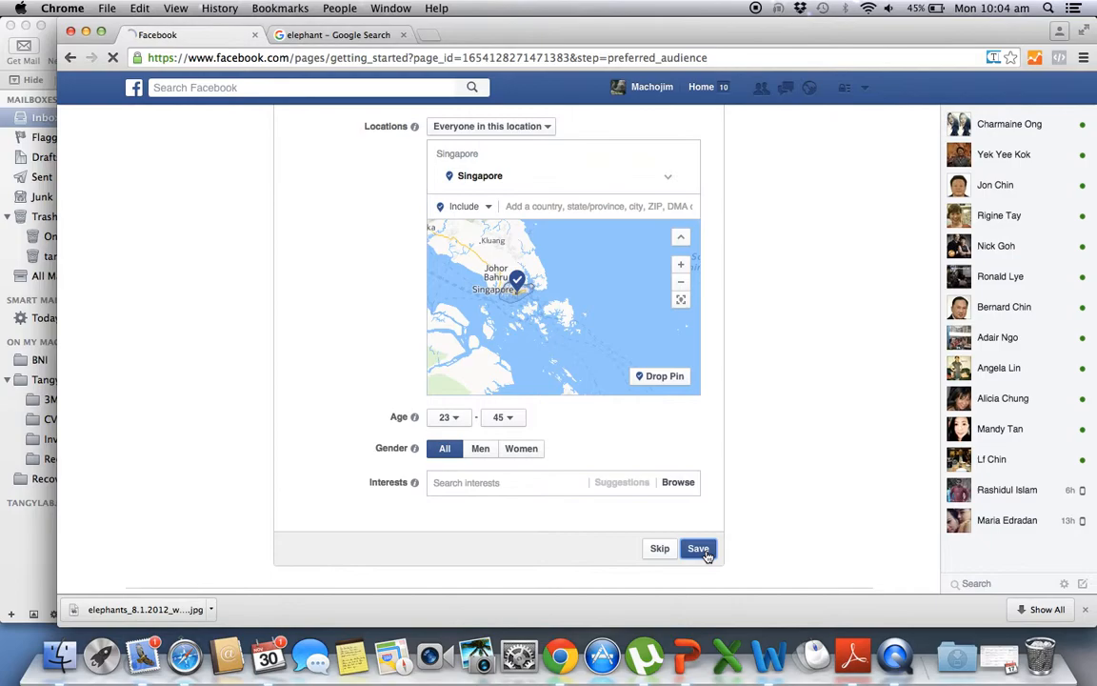
Step: Save the audience settings and scroll through the new Macho Man timeline
left_click(697, 549)
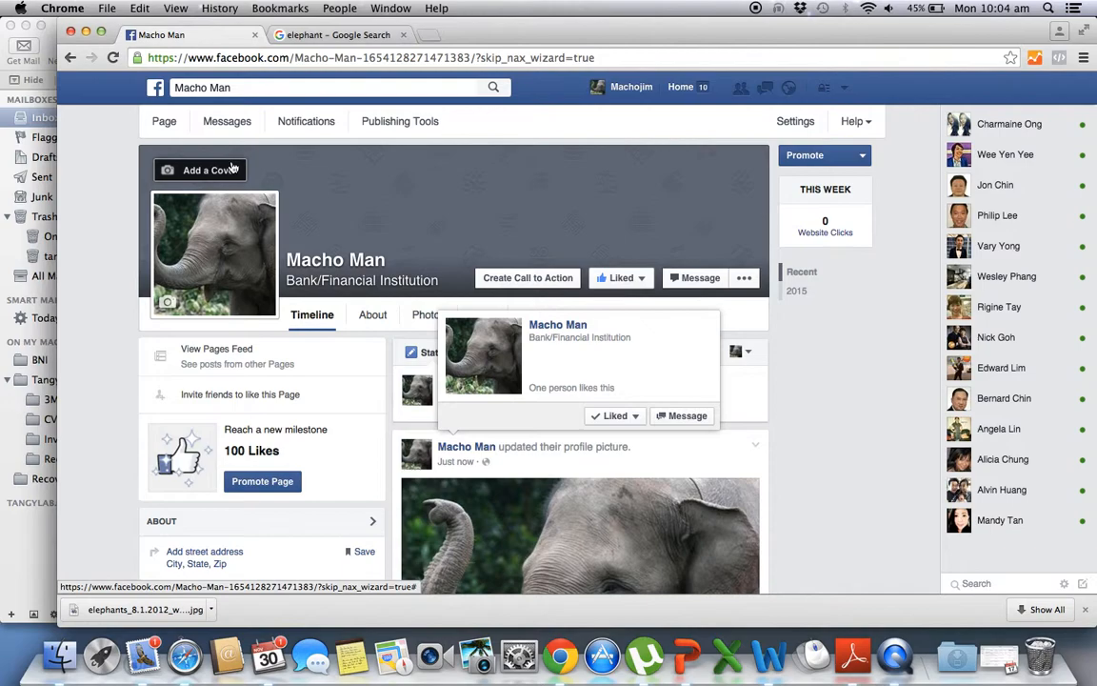
scroll("down", 3)
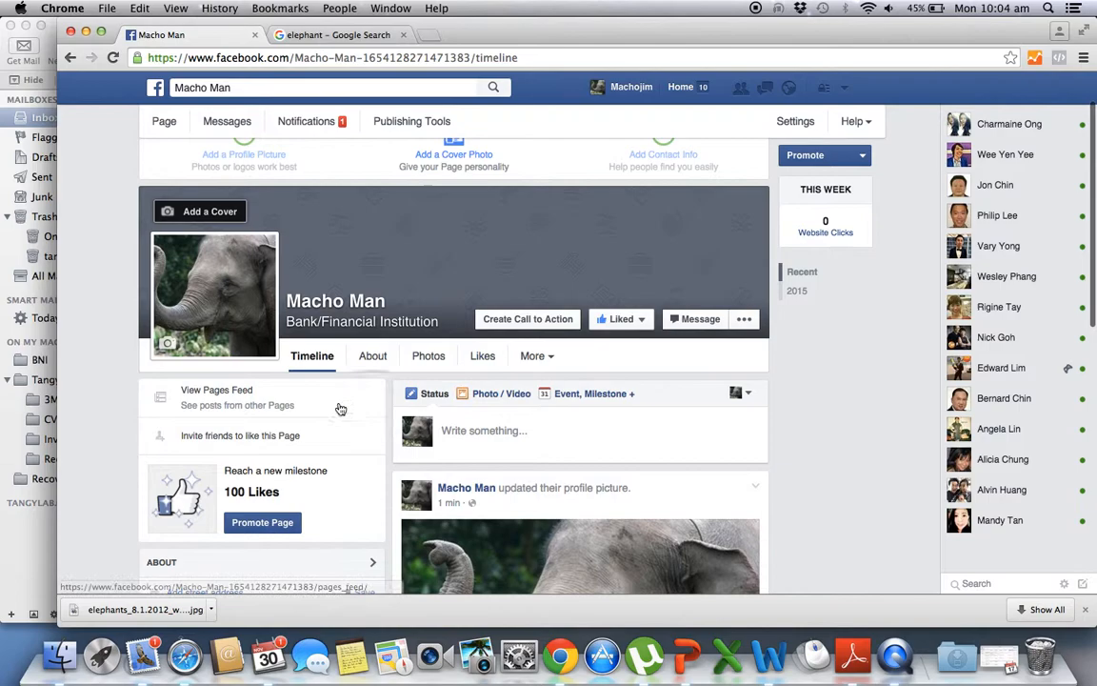
Step: View the page's About details and the Liked dropdown's feed options
left_click(374, 356)
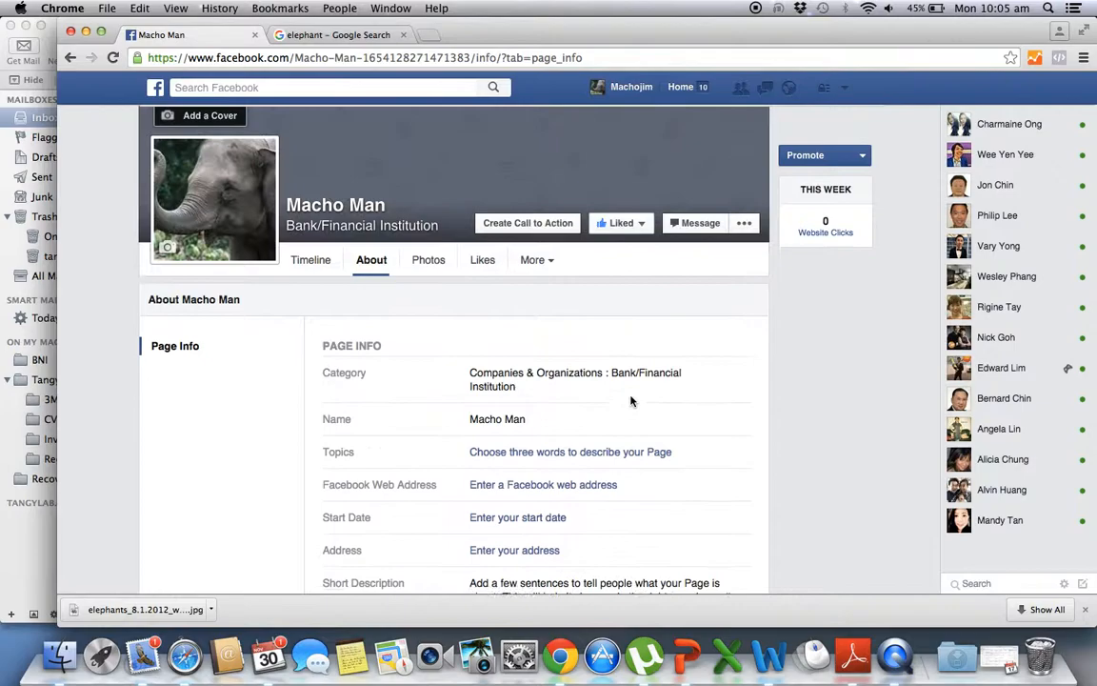
left_click(621, 233)
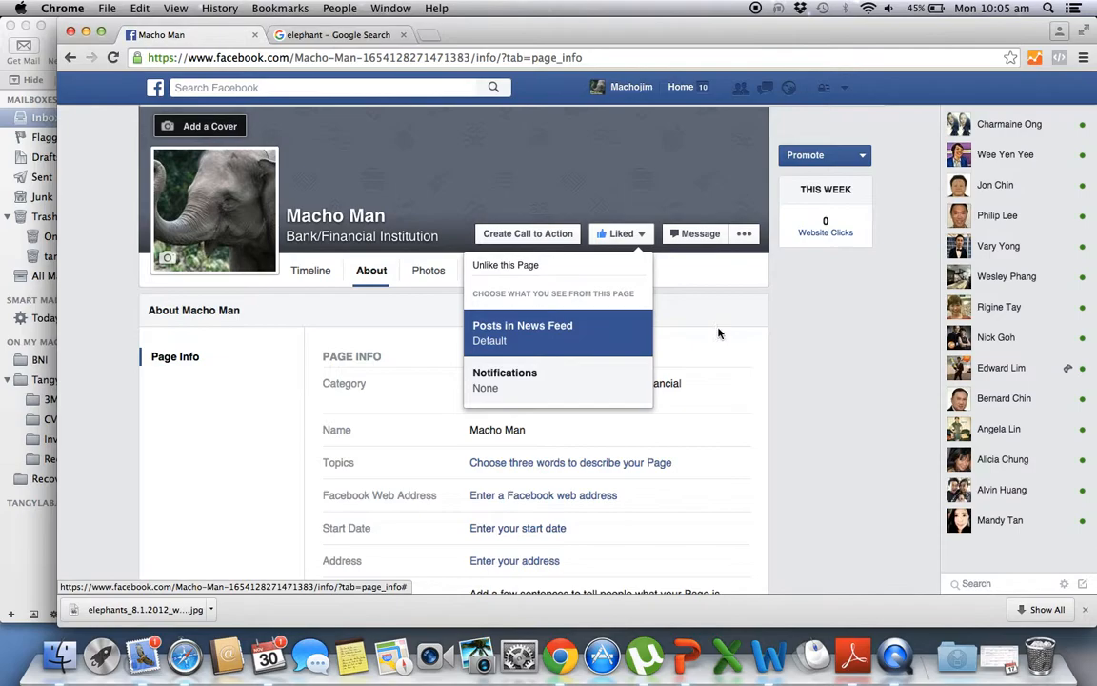